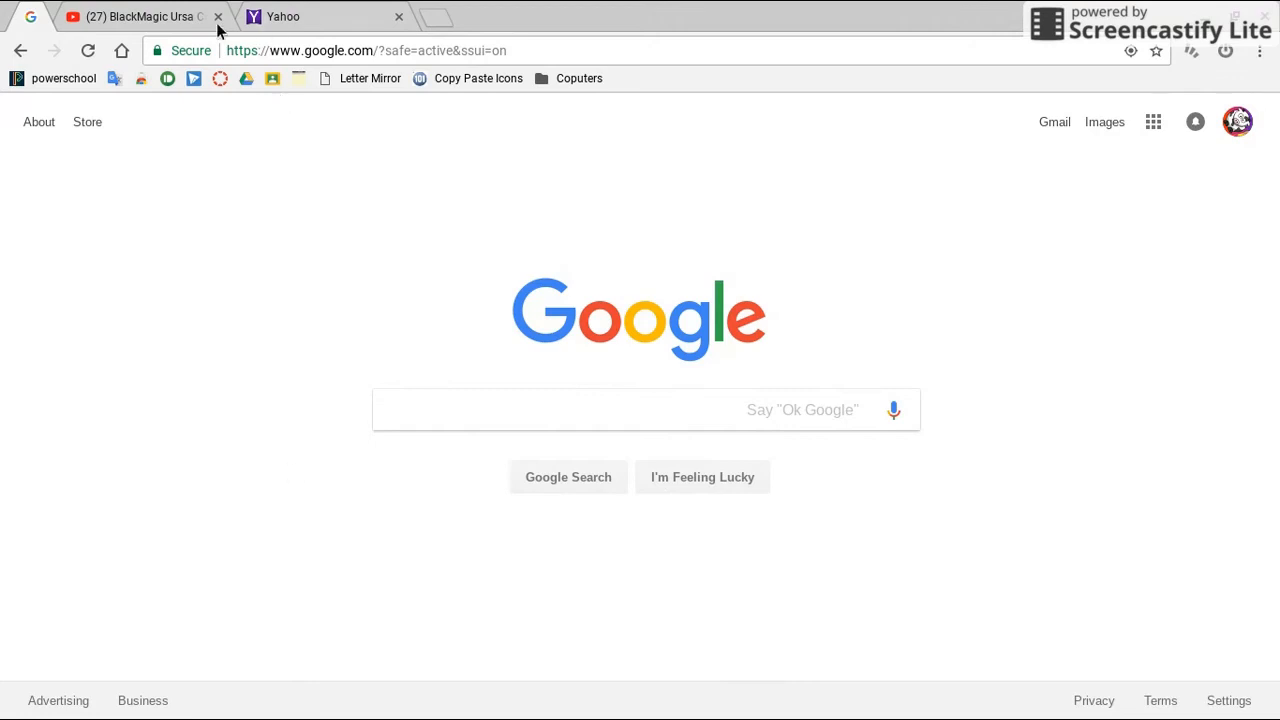
- Switch to the YouTube tab showing the BlackMagic Ursa Camera and greenscreen video
click(140, 16)
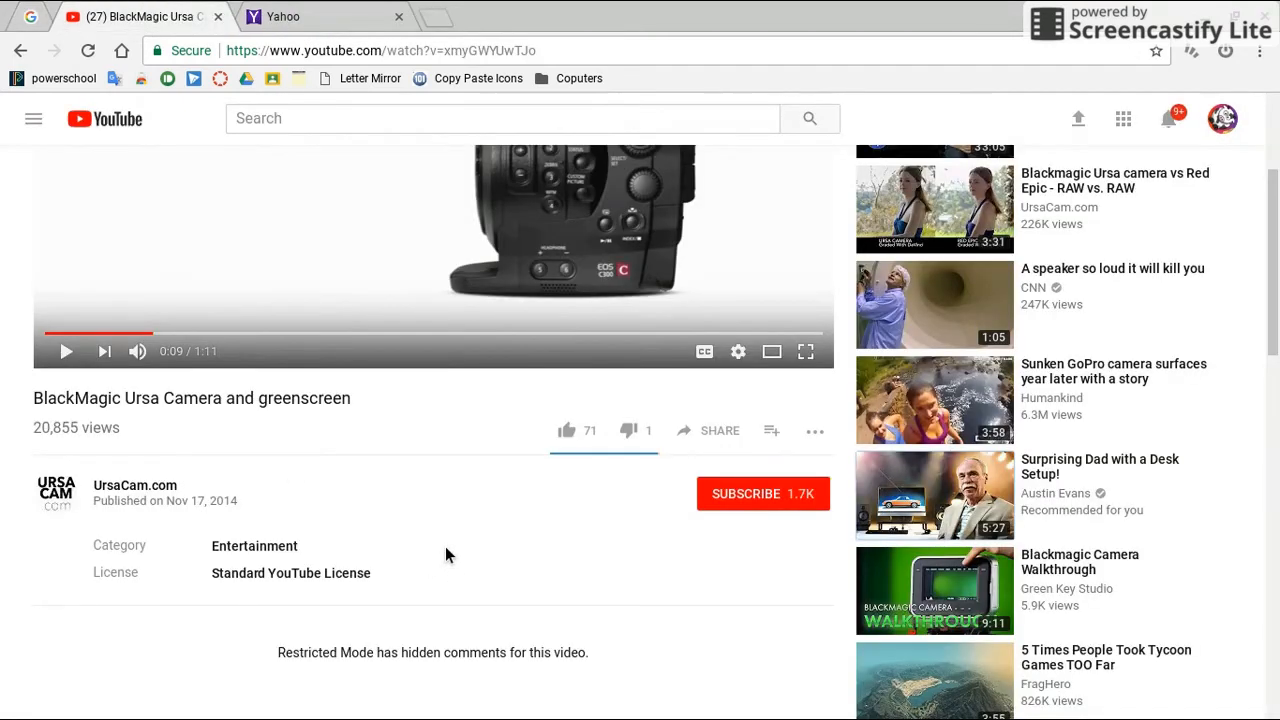
scroll(down, 3)
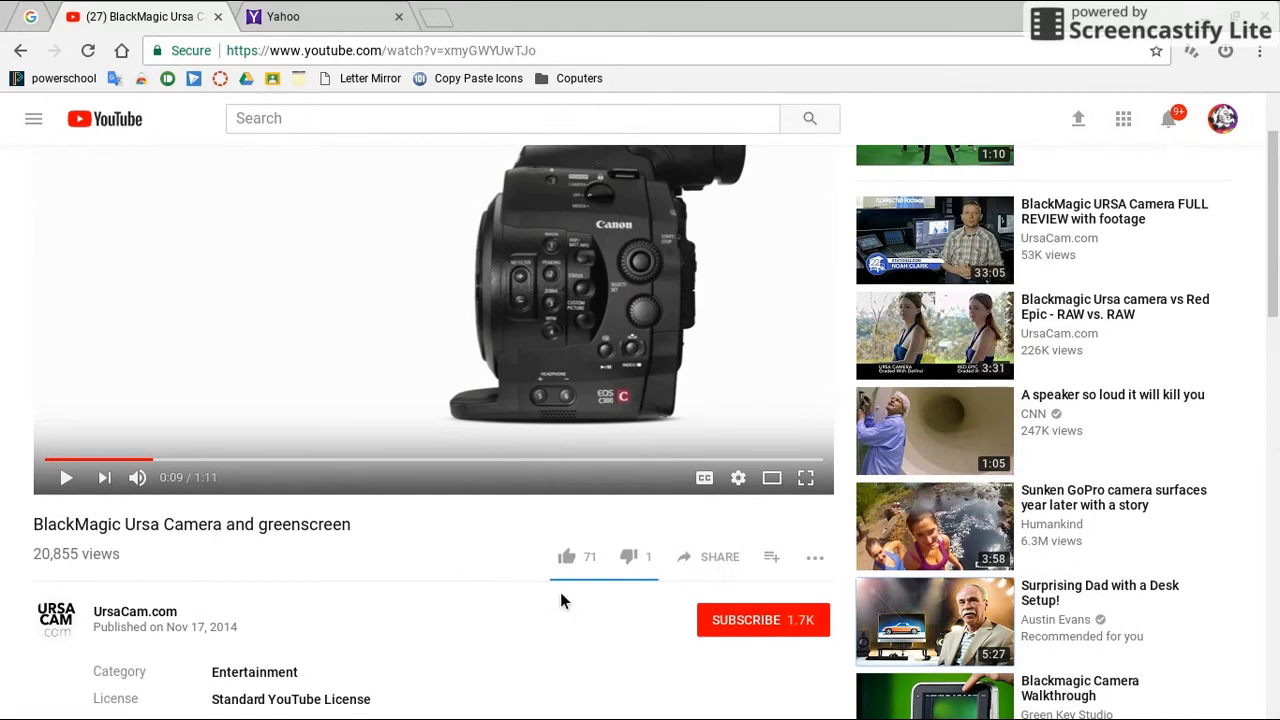
mouse_move(600, 588)
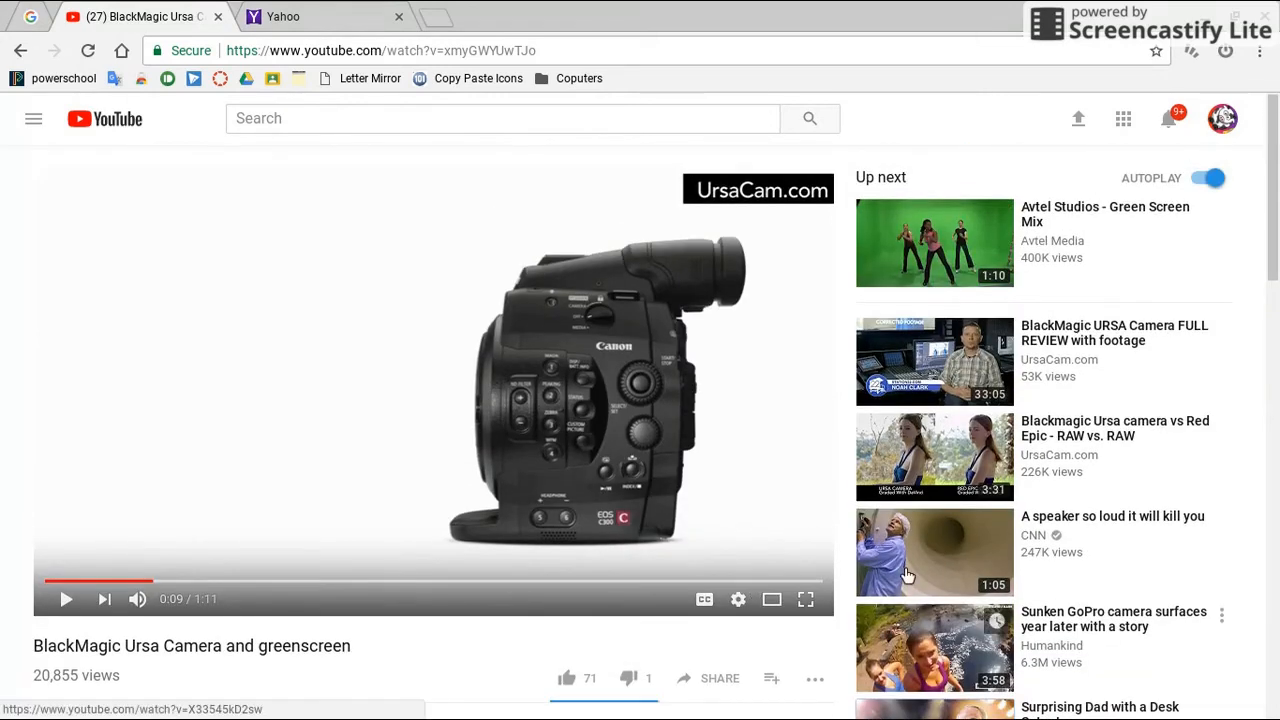
- Open 'A speaker so loud it will kill you' and reveal its 2,206 likes / 344 dislikes tooltip
click(932, 552)
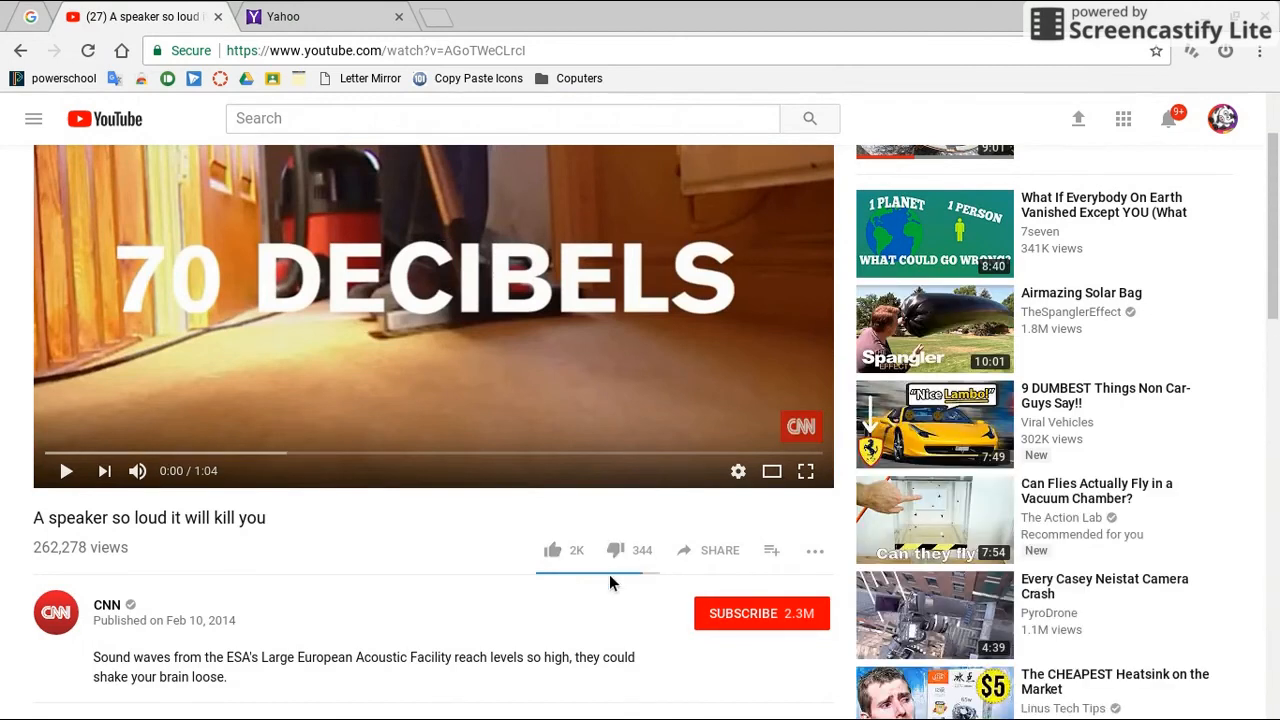
mouse_move(598, 572)
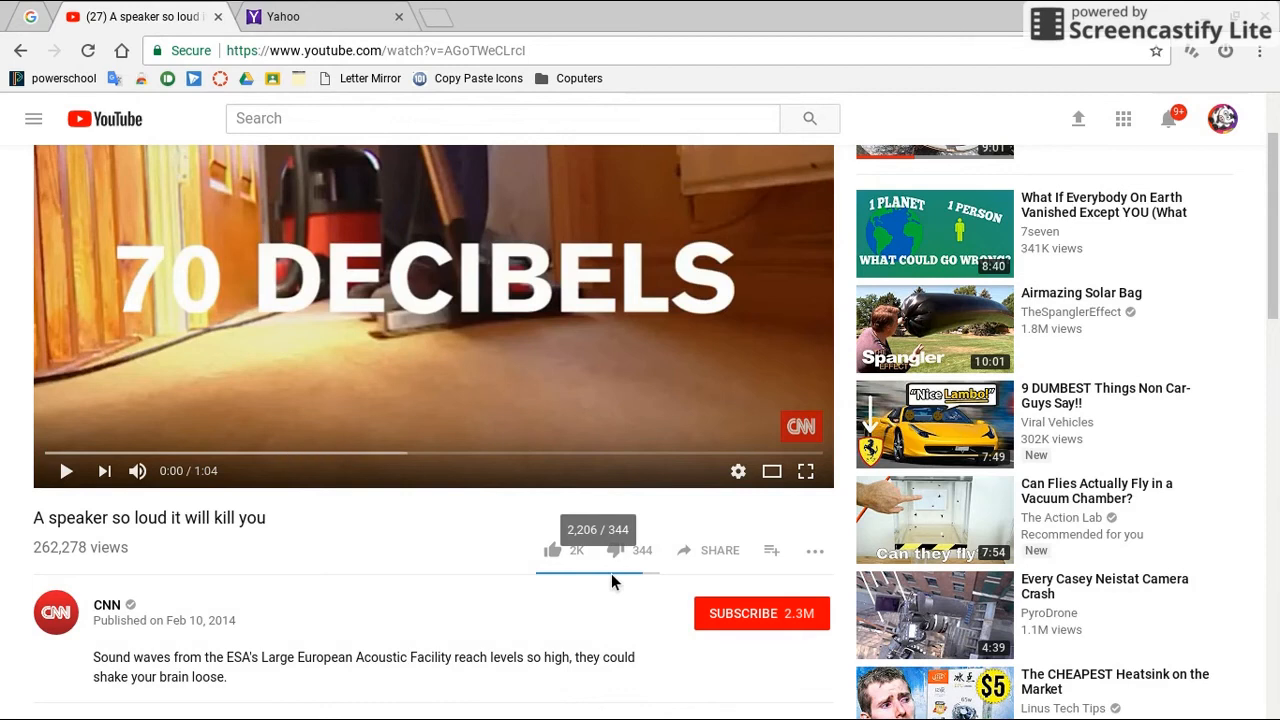
scroll(down, 3)
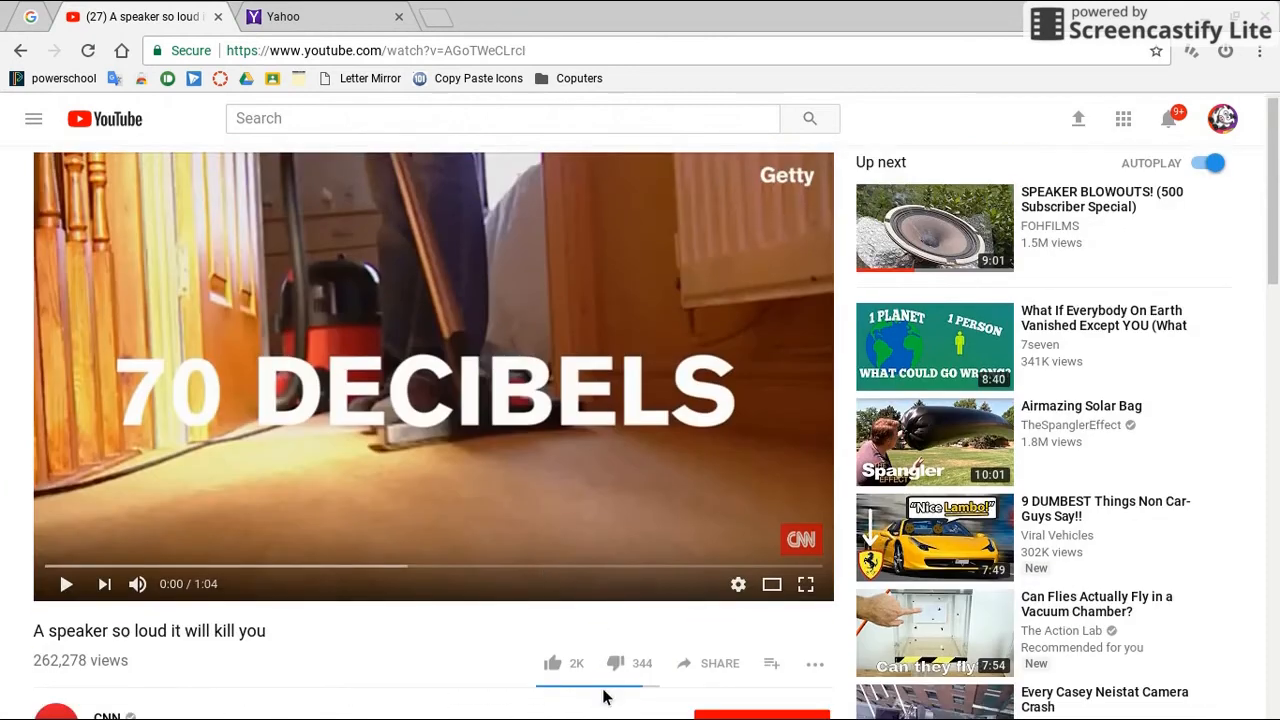
mouse_move(596, 664)
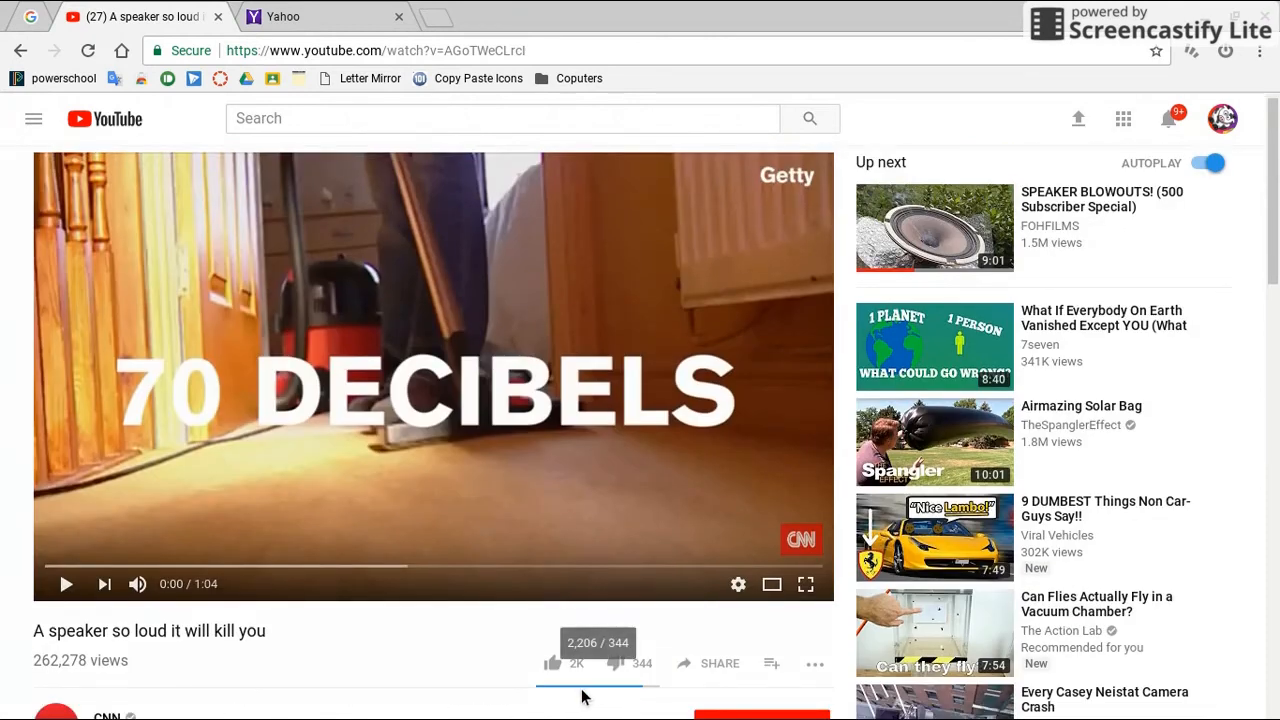